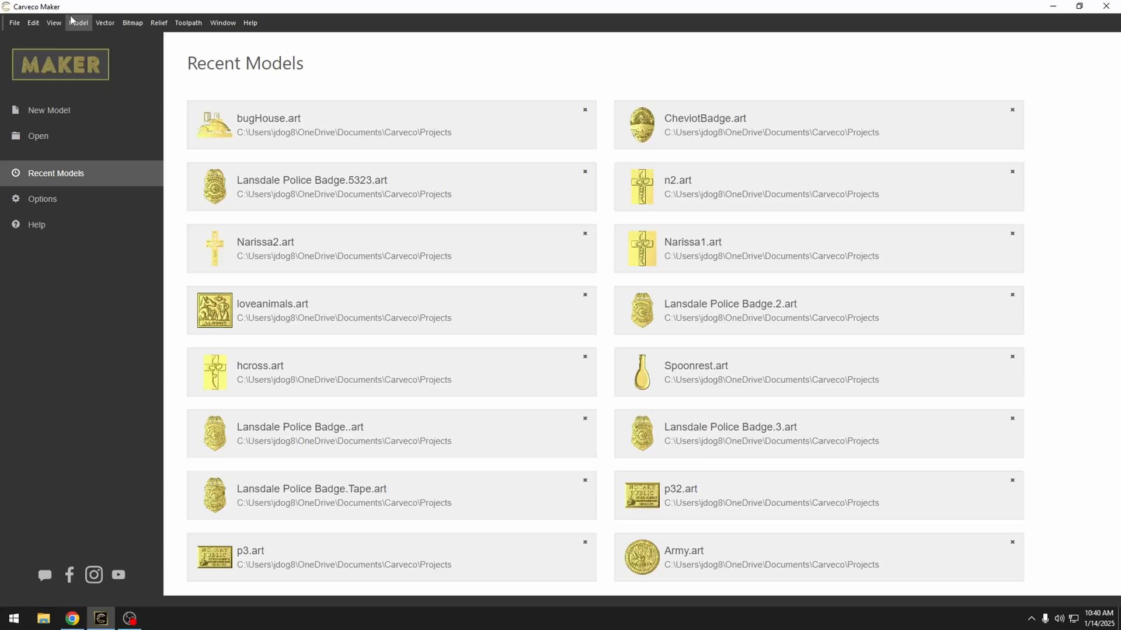
- Start a new model sized 24 by 18 inches, measured in inches at maximum resolution
{"action": "left_click", "coordinate": [49, 109]}
{"action": "type", "text": "18"}
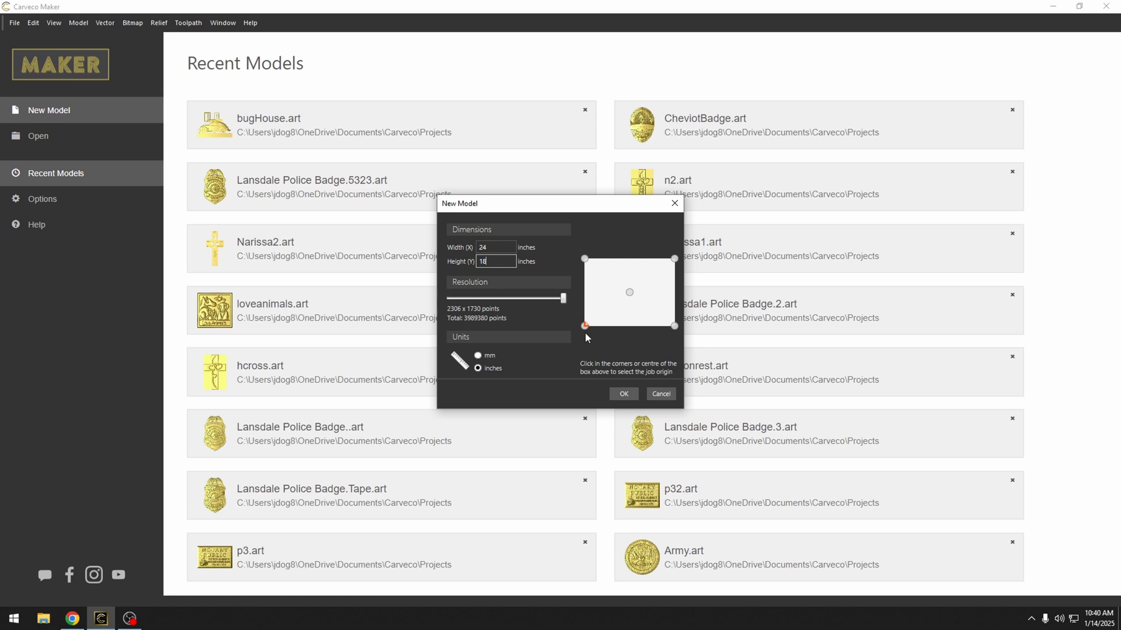
- Create the blank 24 by 18 inch model and reach the relief import choices
{"action": "left_click", "coordinate": [622, 393]}
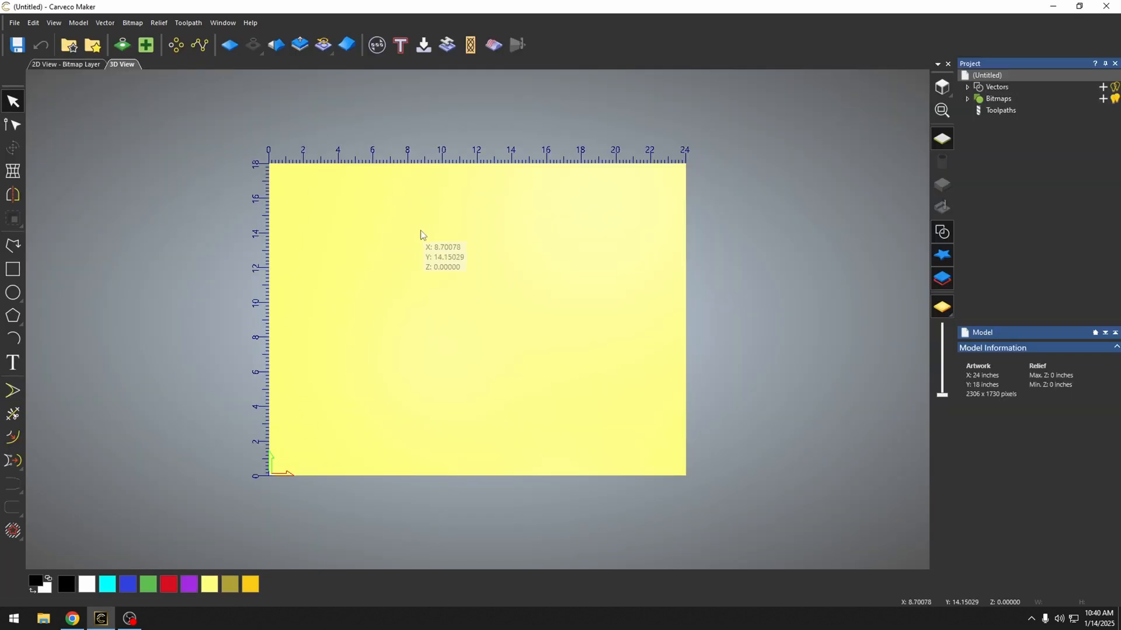
{"action": "mouse_move", "coordinate": [426, 256]}
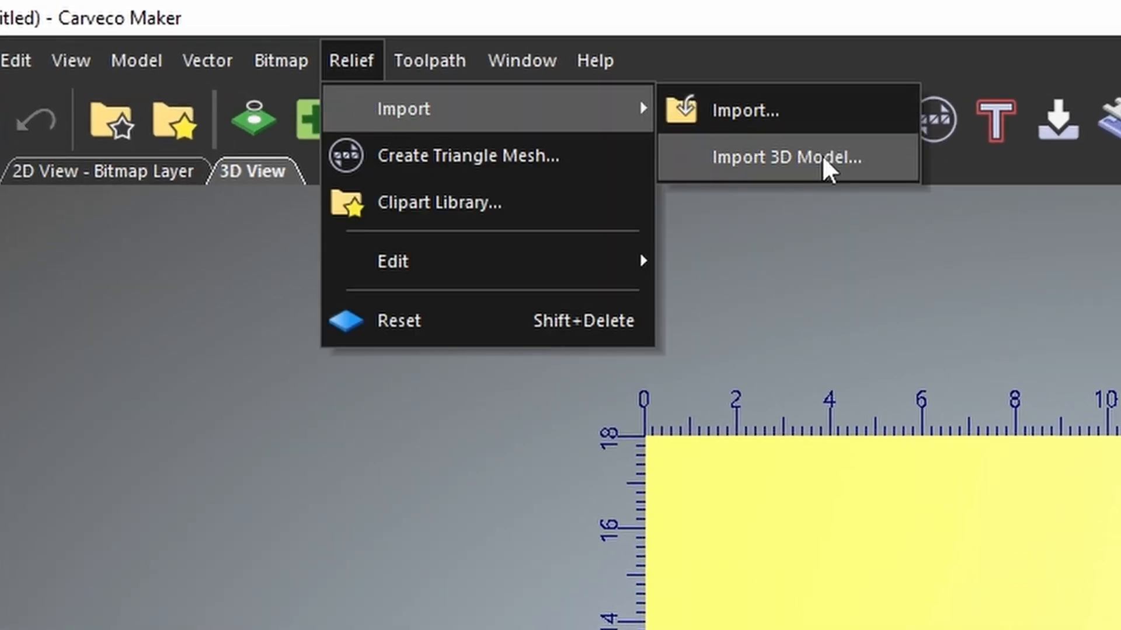
{"action": "mouse_move", "coordinate": [743, 111]}
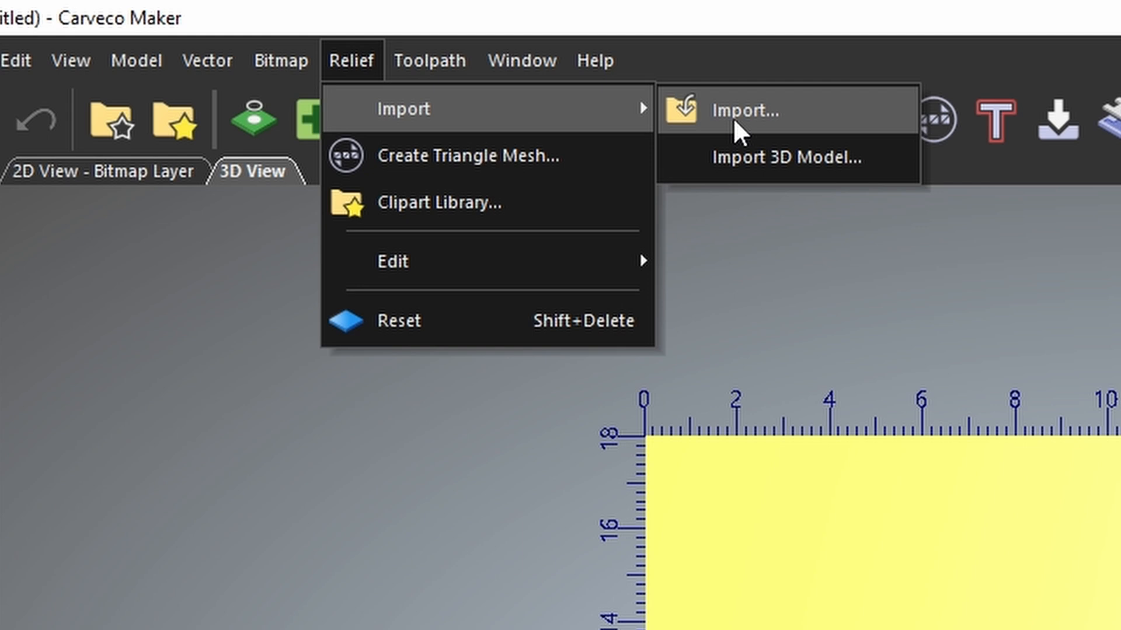
- Import the car photo image0 (1) from Downloads as a relief
{"action": "left_click", "coordinate": [744, 110]}
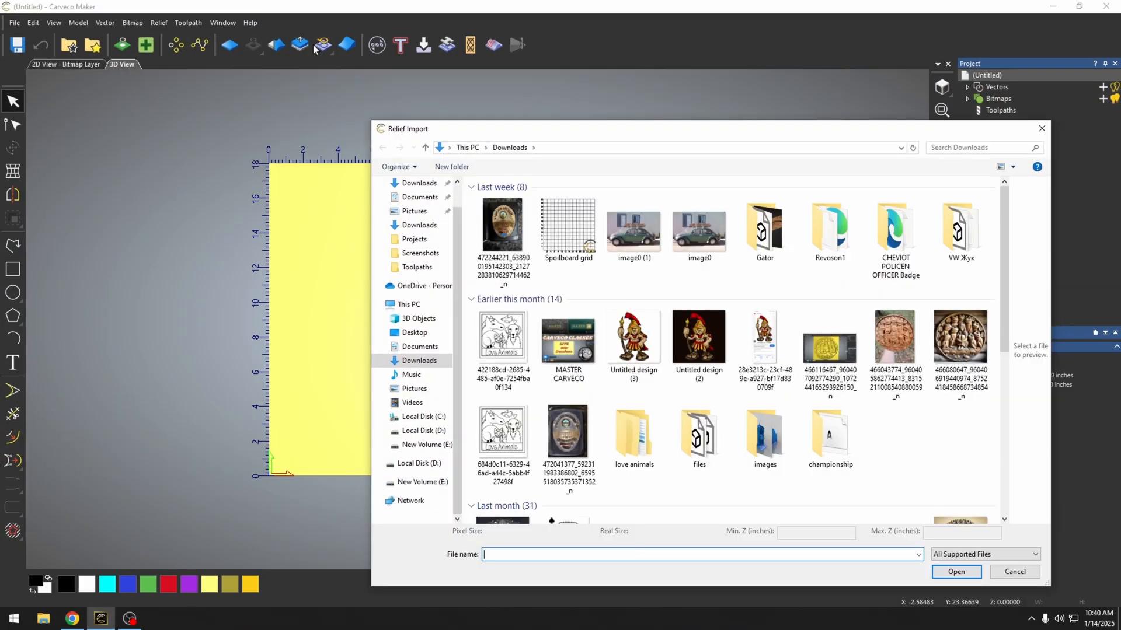
{"action": "left_click", "coordinate": [633, 230]}
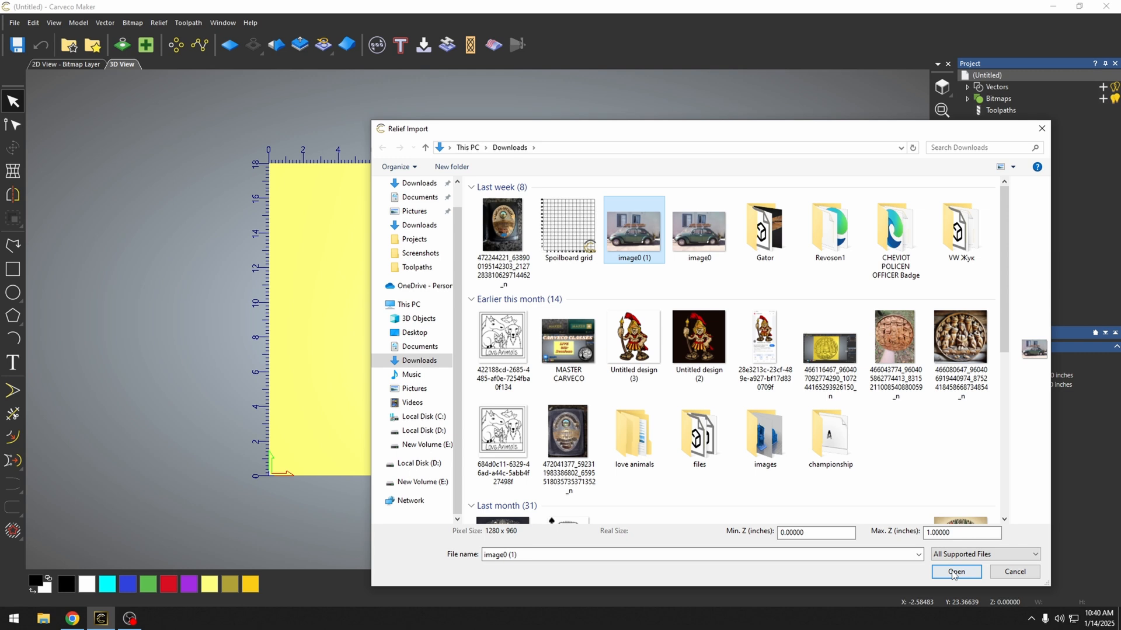
{"action": "left_click", "coordinate": [956, 571]}
{"action": "type", "text": ".0420"}
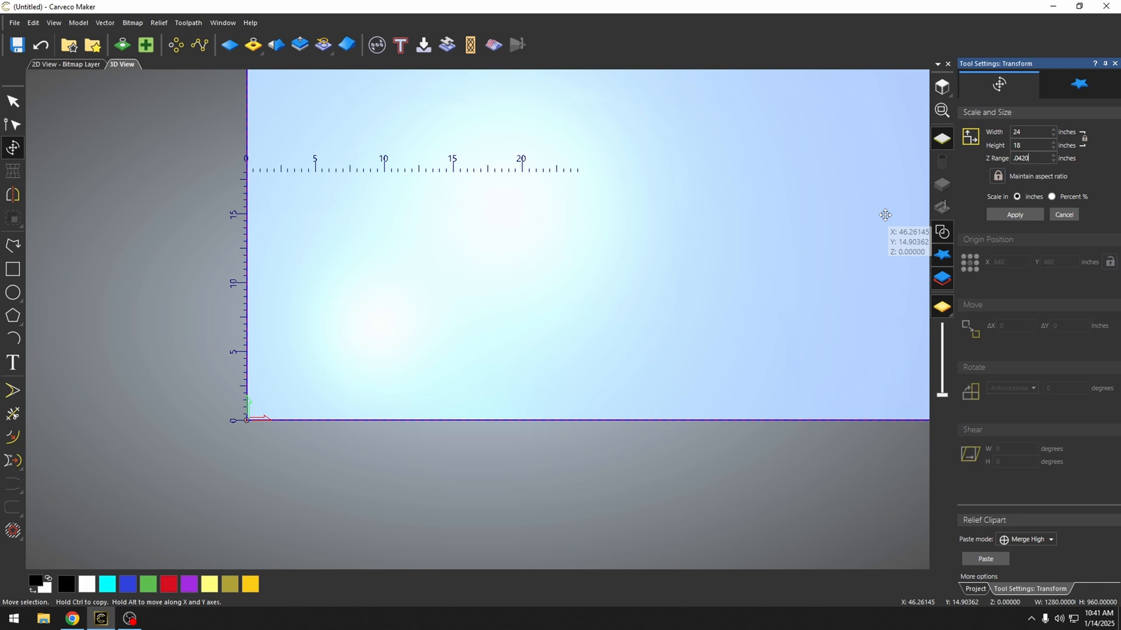
- Scale the car relief to 24 by 18 inches with a 0.042 inch Z range and paste it into the model
{"action": "left_click", "coordinate": [1014, 215]}
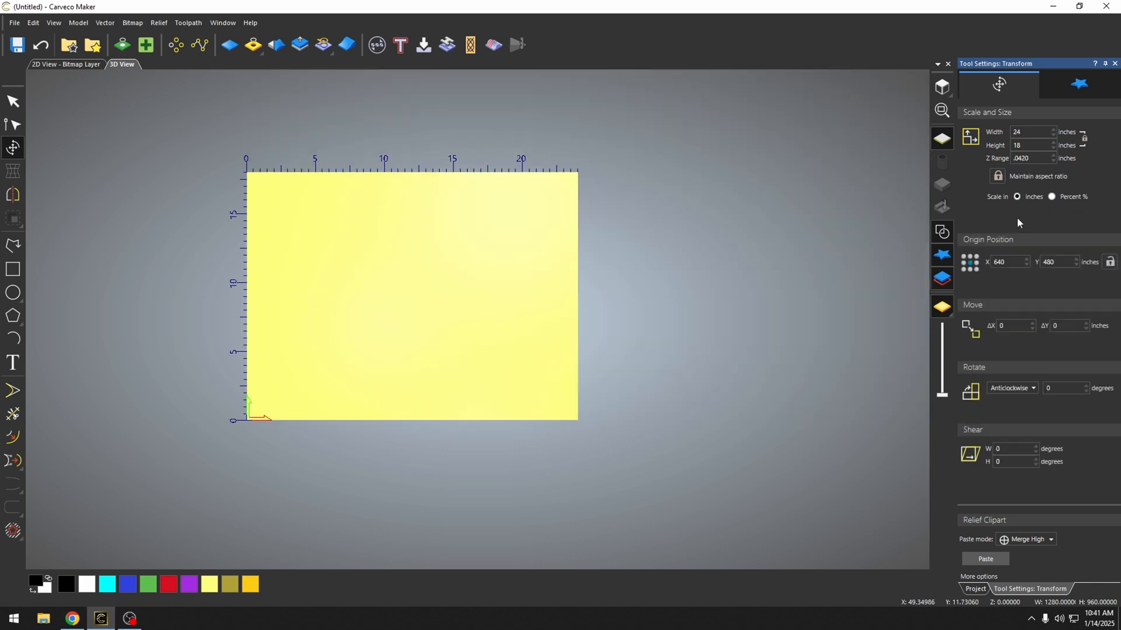
{"action": "mouse_move", "coordinate": [441, 336]}
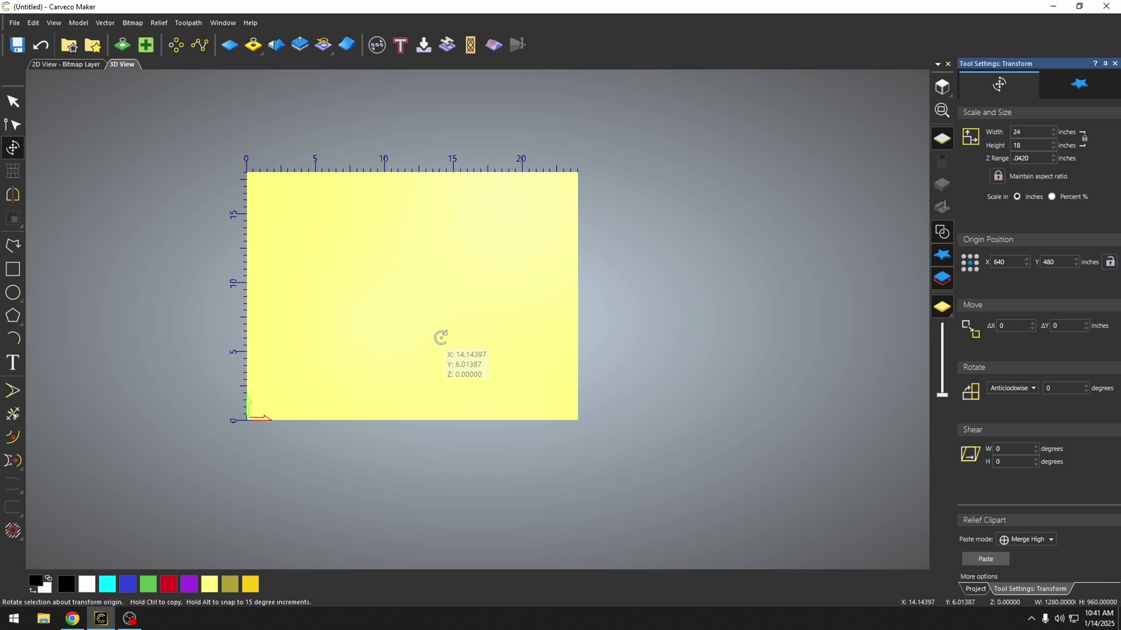
{"action": "mouse_move", "coordinate": [424, 360]}
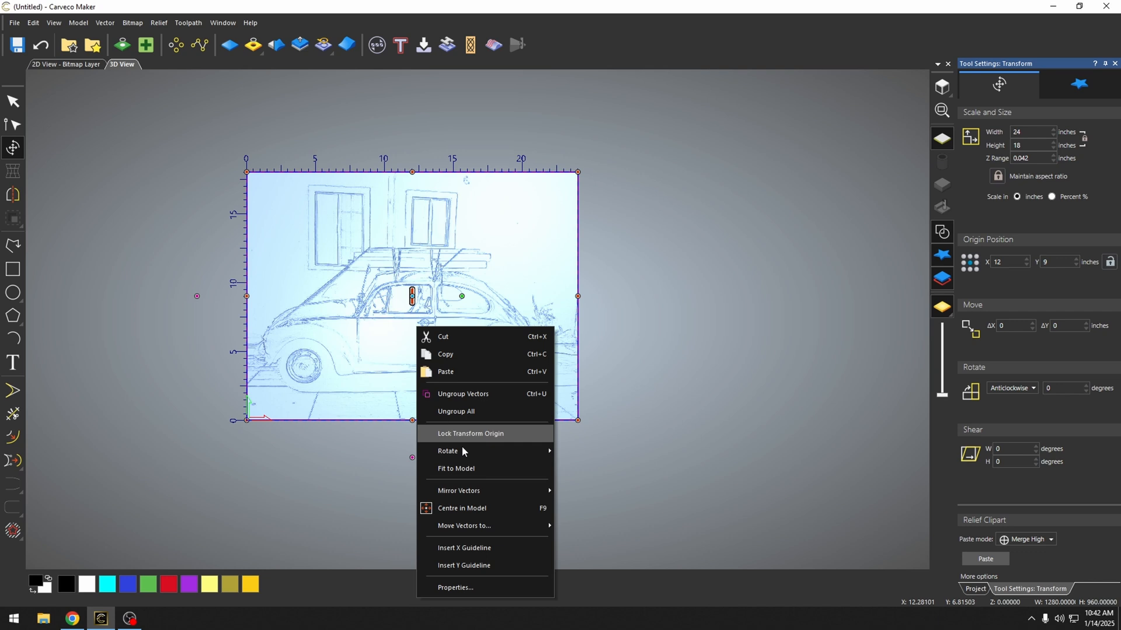
{"action": "mouse_move", "coordinate": [511, 508]}
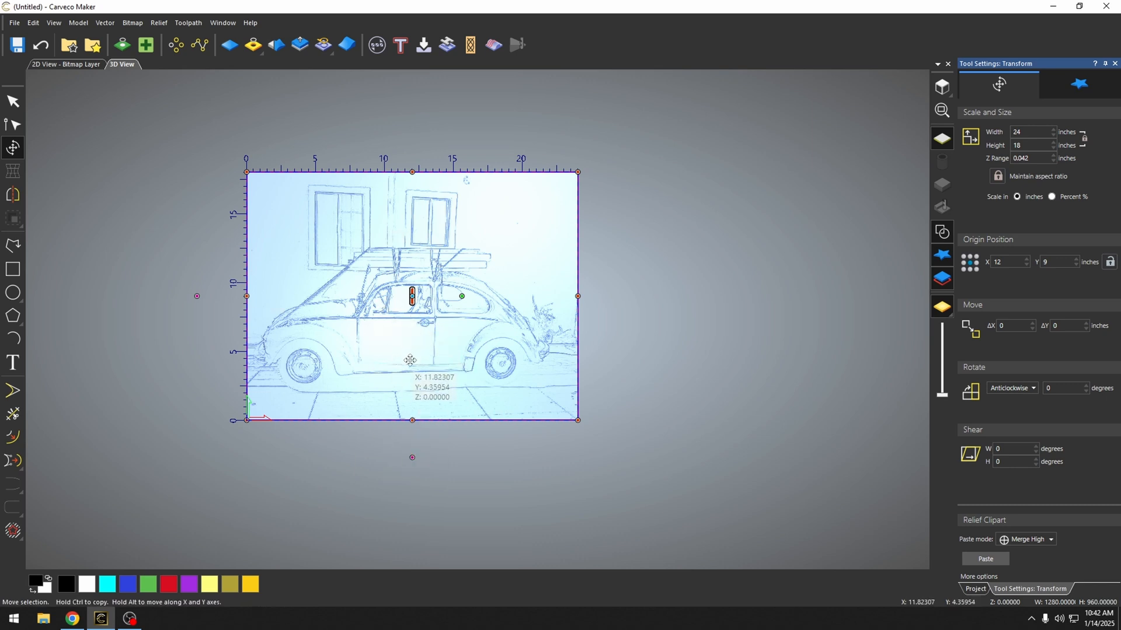
{"action": "left_click", "coordinate": [974, 589]}
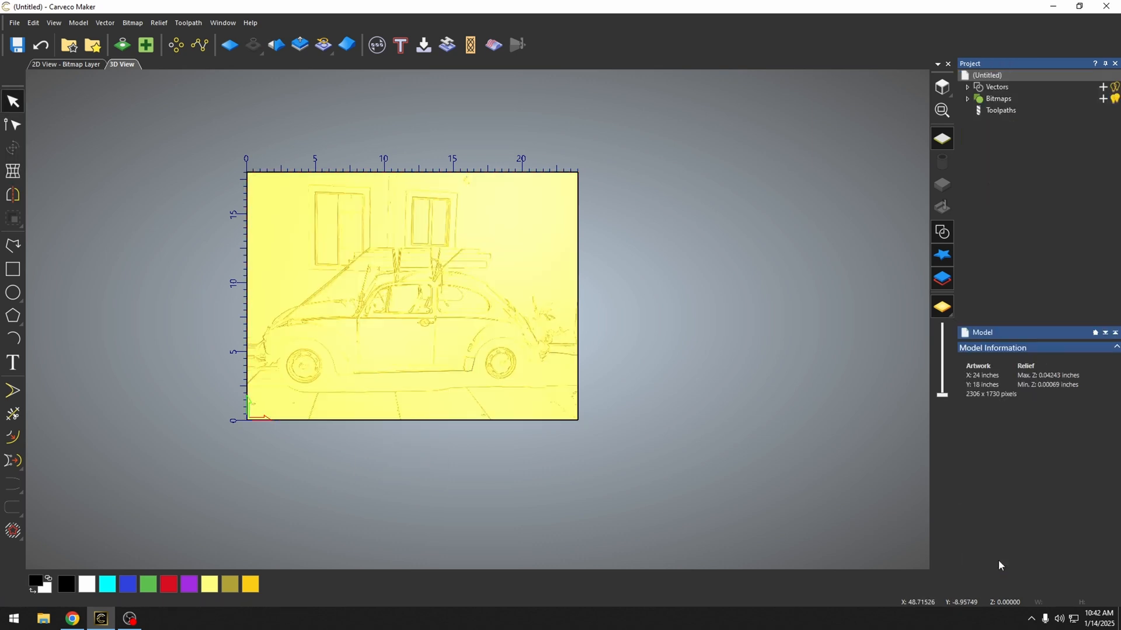
- Zoom into the car relief and bring up the Toolpaths panel
{"action": "scroll", "scroll_direction": "up", "scroll_amount": 3}
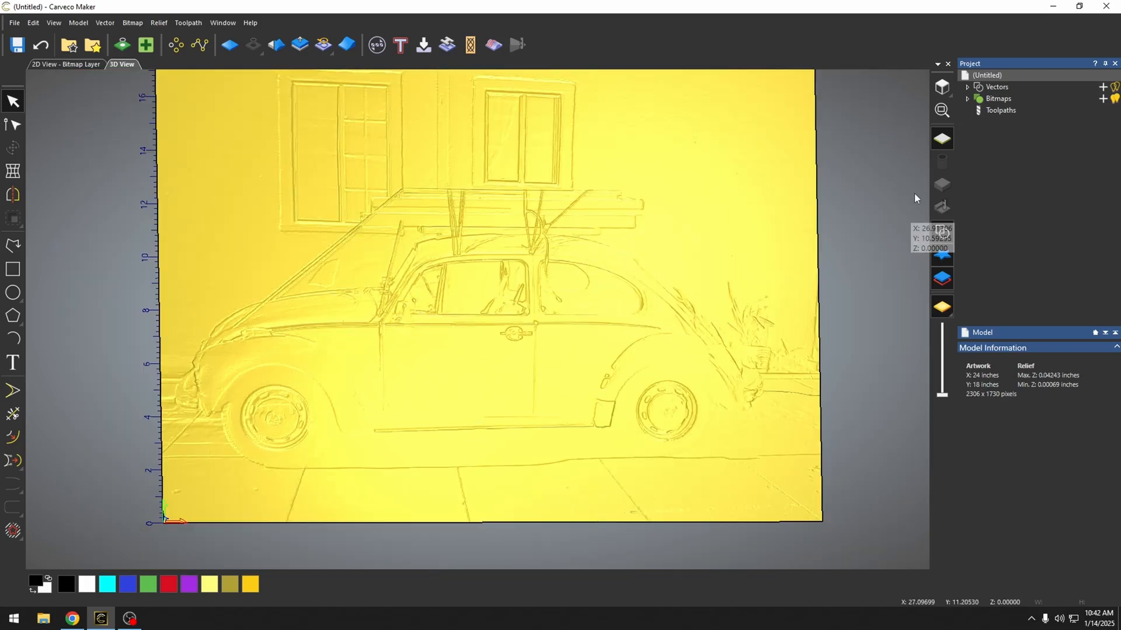
{"action": "left_click", "coordinate": [1000, 110]}
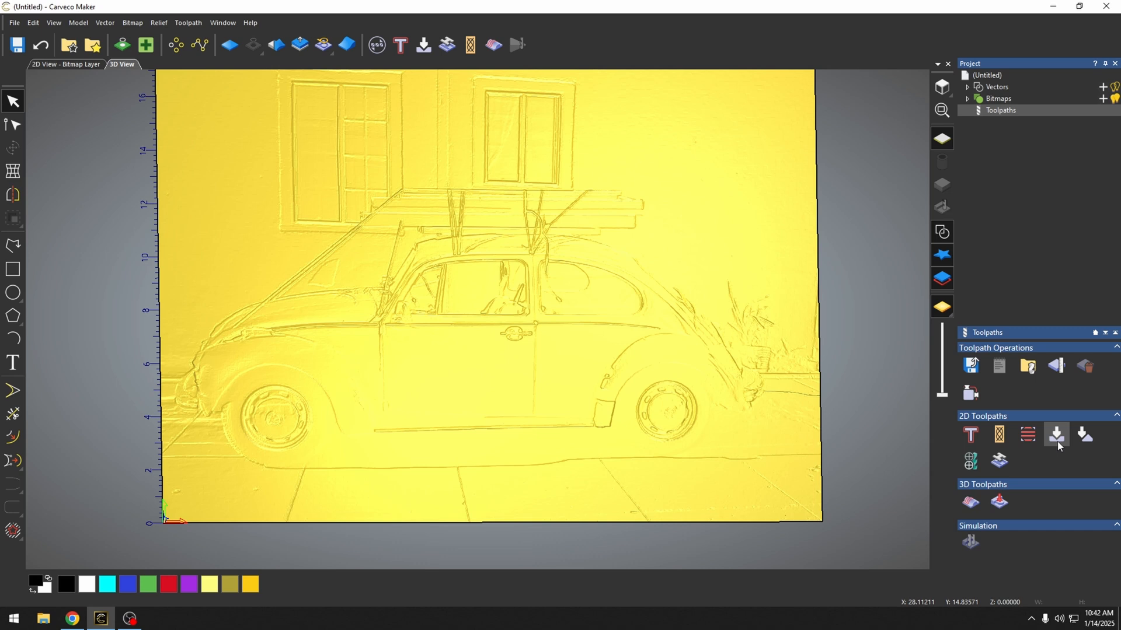
{"action": "mouse_move", "coordinate": [1056, 434]}
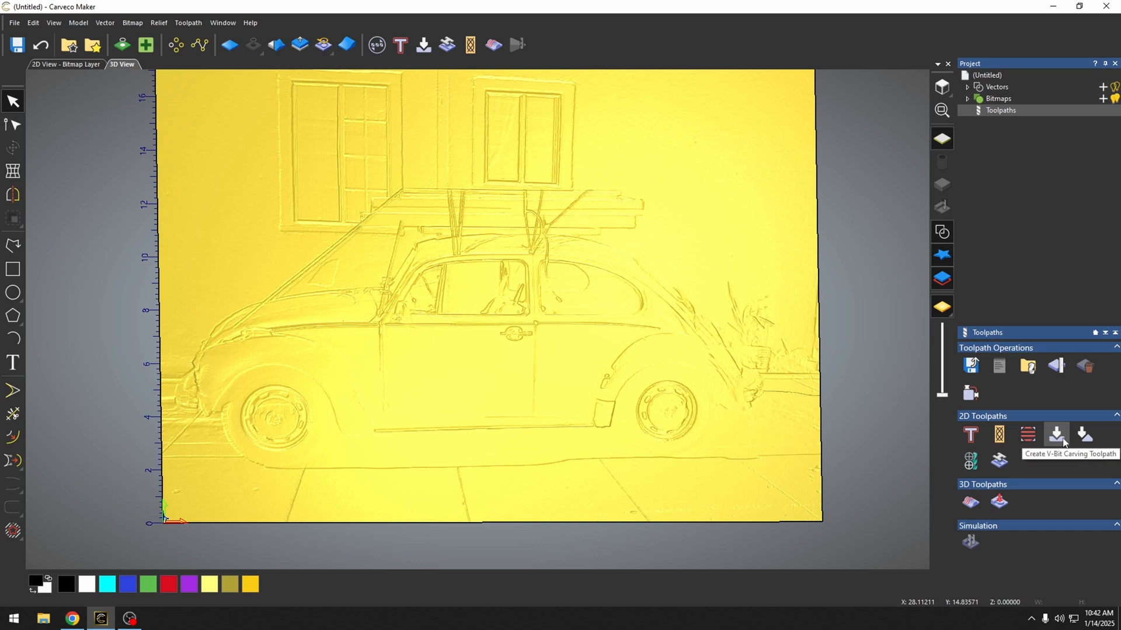
{"action": "mouse_move", "coordinate": [970, 502]}
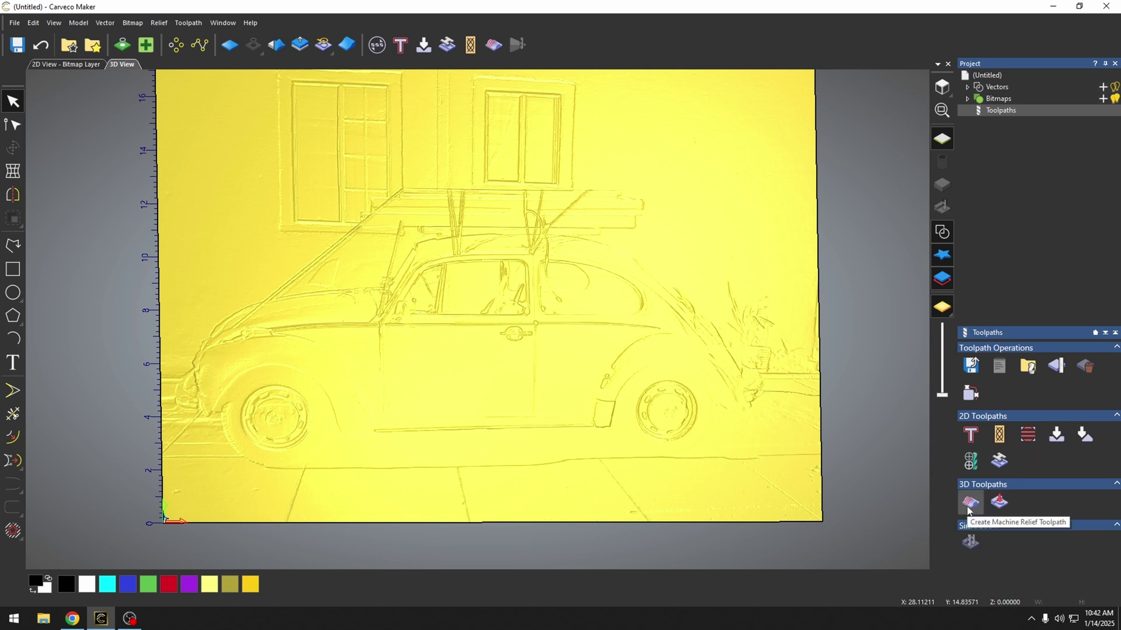
{"action": "mouse_move", "coordinate": [400, 124]}
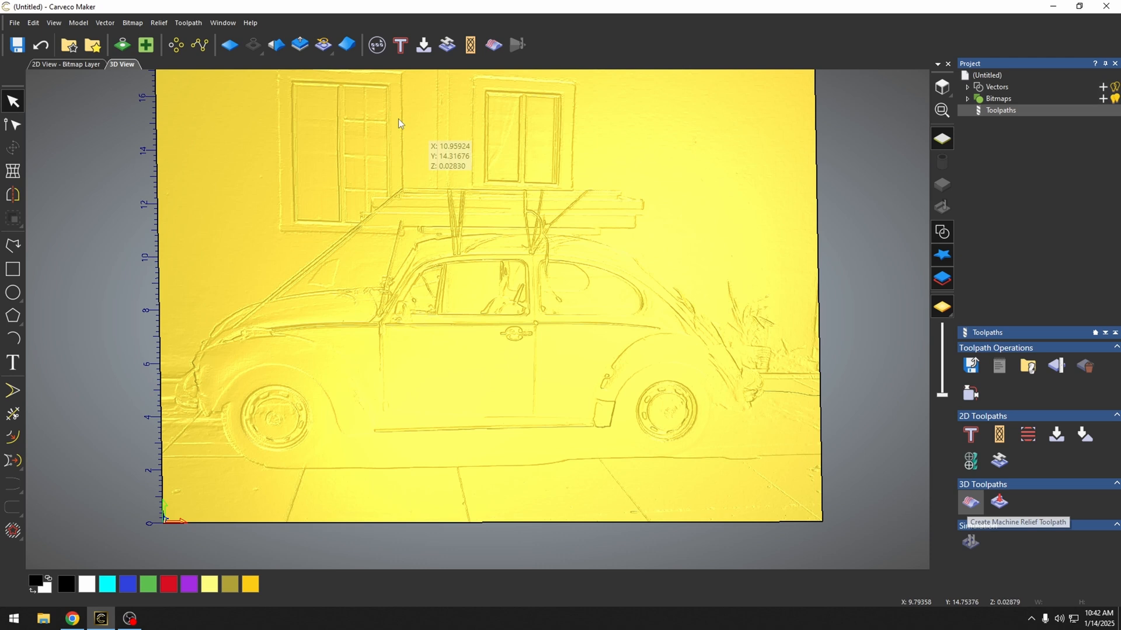
{"action": "mouse_move", "coordinate": [159, 23]}
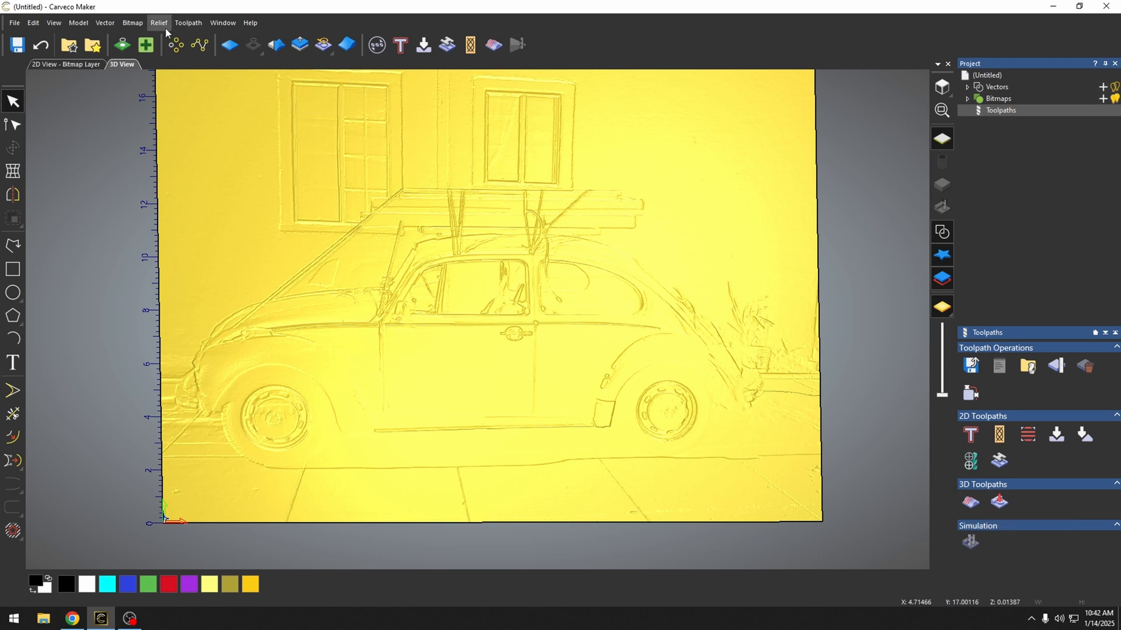
{"action": "mouse_move", "coordinate": [970, 501]}
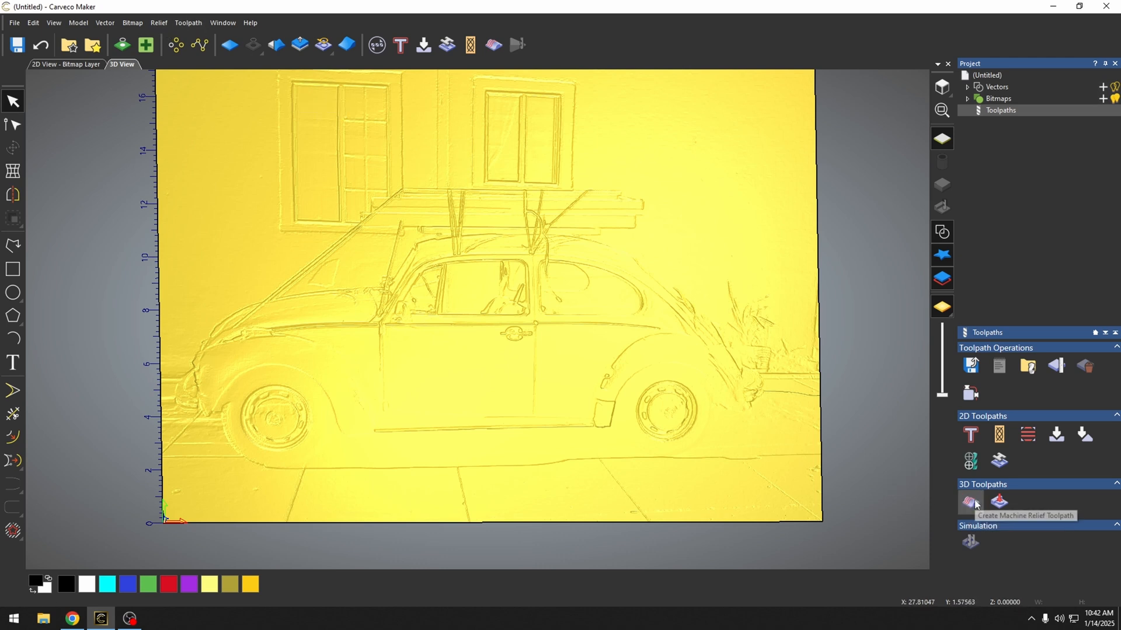
- Begin a Machine Relief toolpath and reach the Tool Database for the finishing tool
{"action": "left_click", "coordinate": [970, 502]}
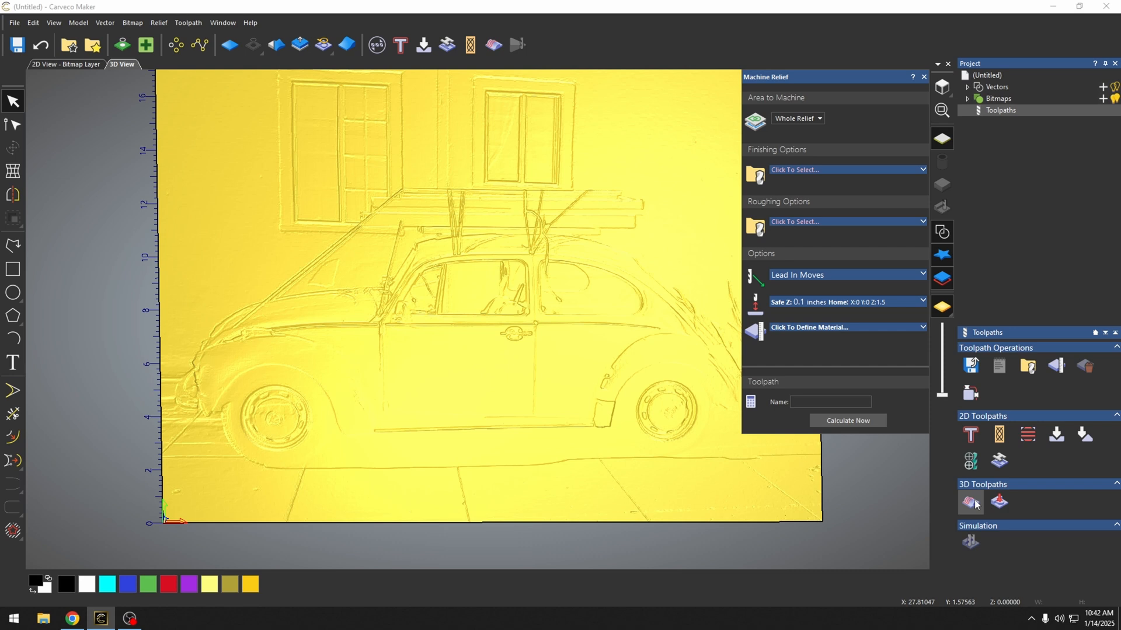
{"action": "mouse_move", "coordinate": [829, 111]}
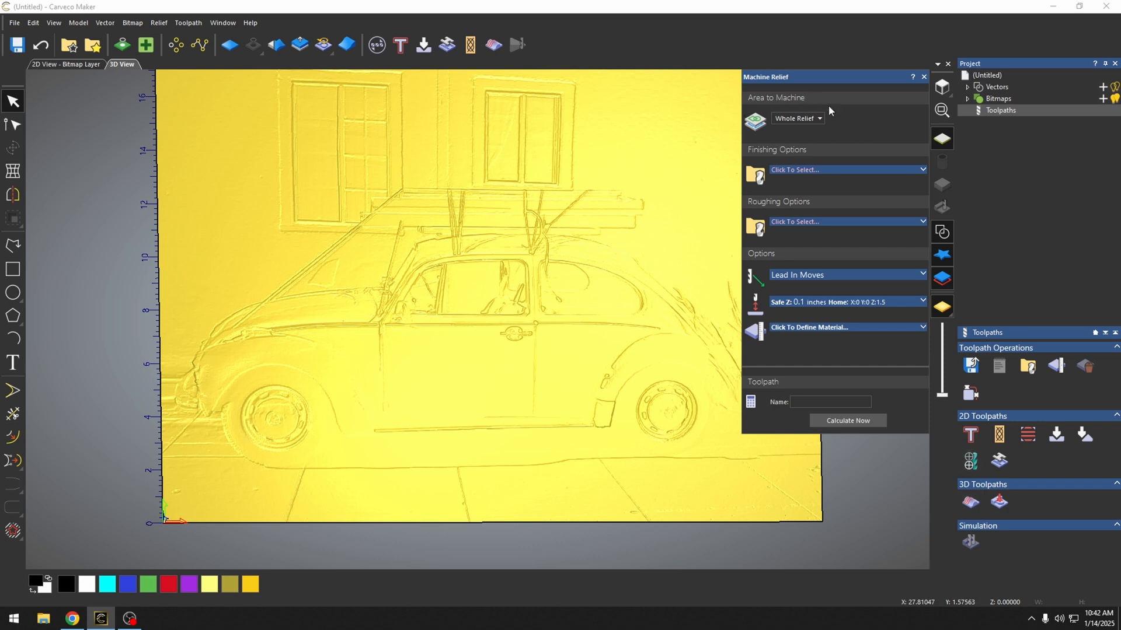
{"action": "mouse_move", "coordinate": [658, 456]}
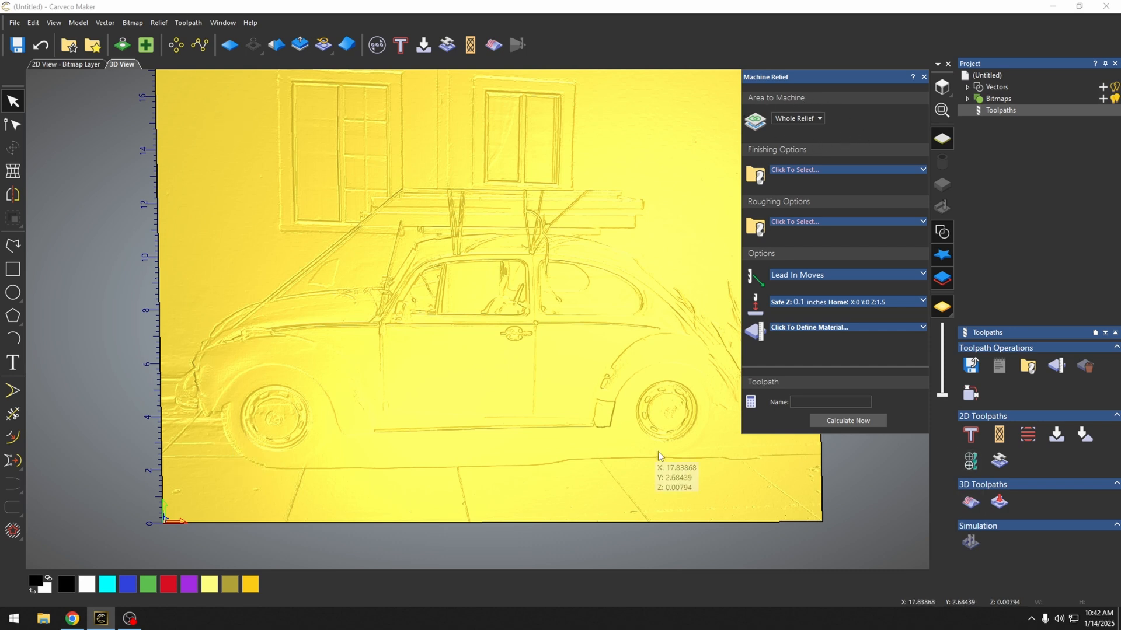
{"action": "mouse_move", "coordinate": [548, 319]}
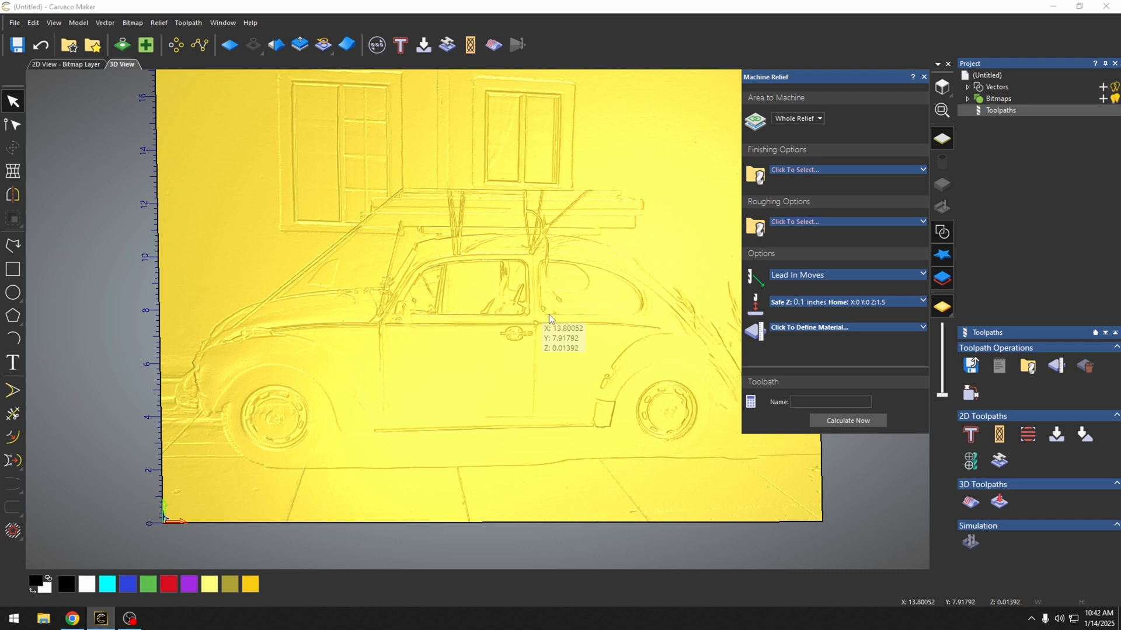
{"action": "left_click", "coordinate": [757, 169]}
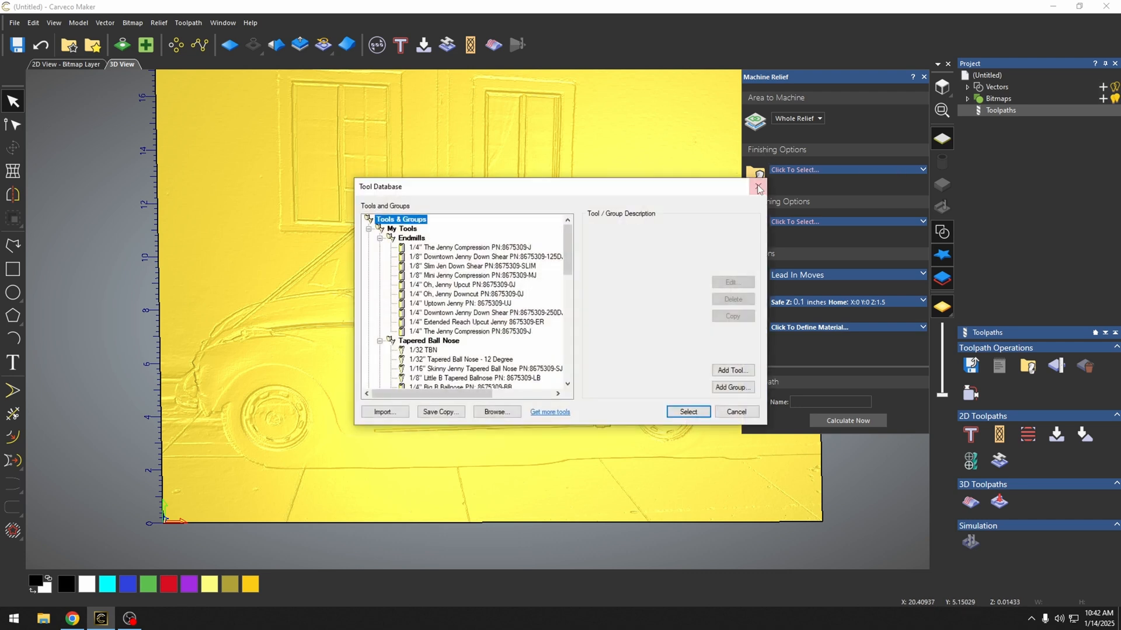
- Select the 3/8" 60 degree GrooVee V-bit as the finishing tool
{"action": "scroll", "scroll_direction": "down", "scroll_amount": 3}
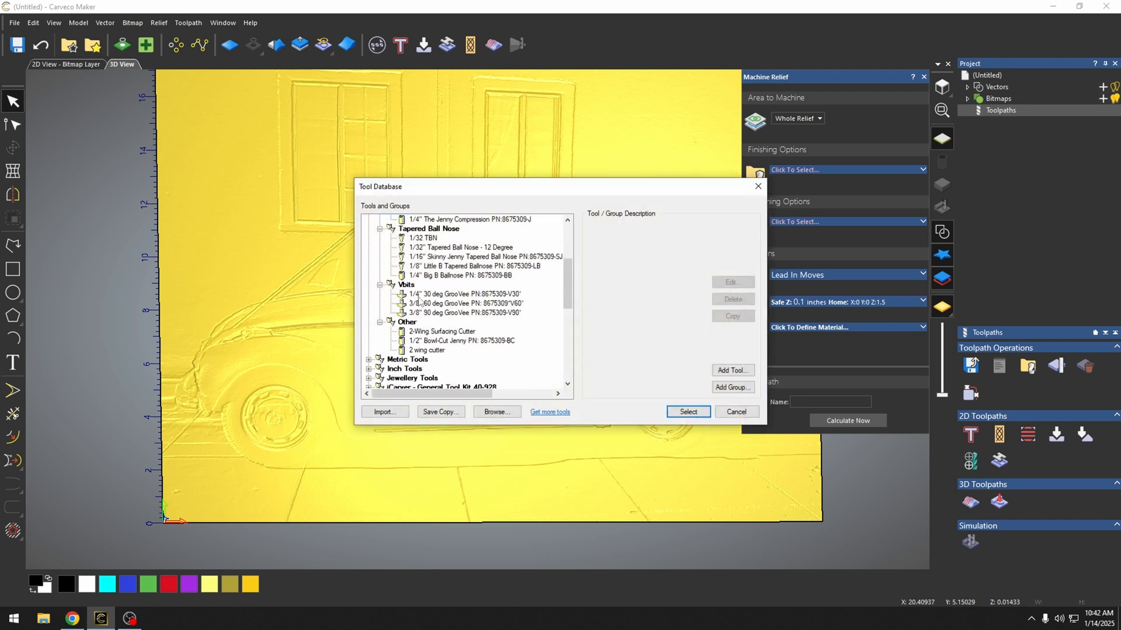
{"action": "left_click", "coordinate": [454, 307]}
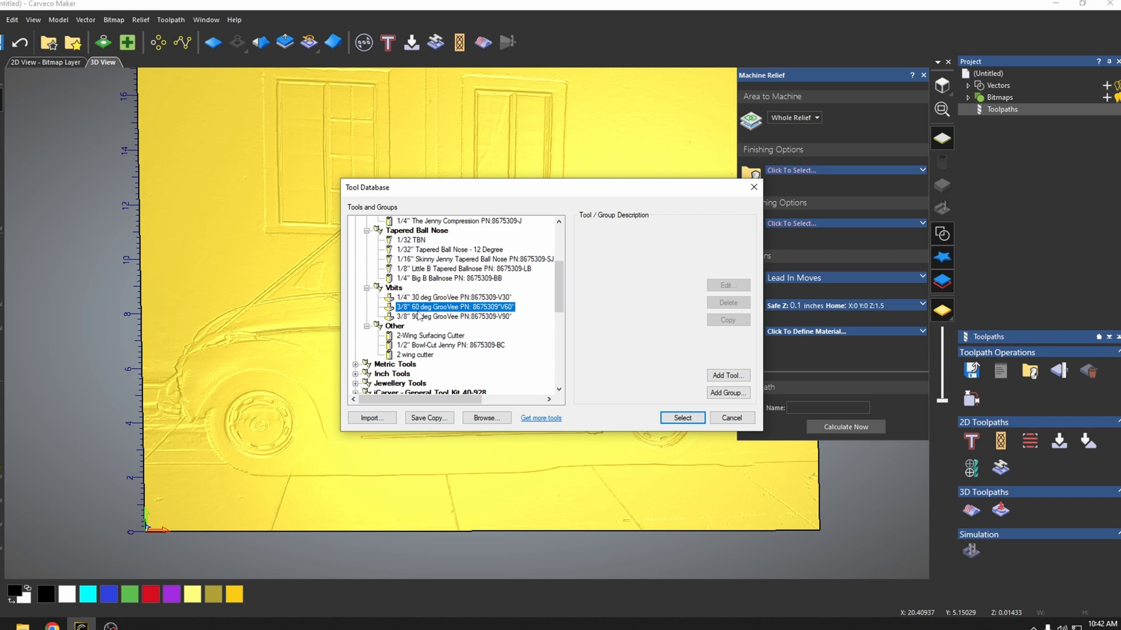
{"action": "left_click", "coordinate": [453, 307]}
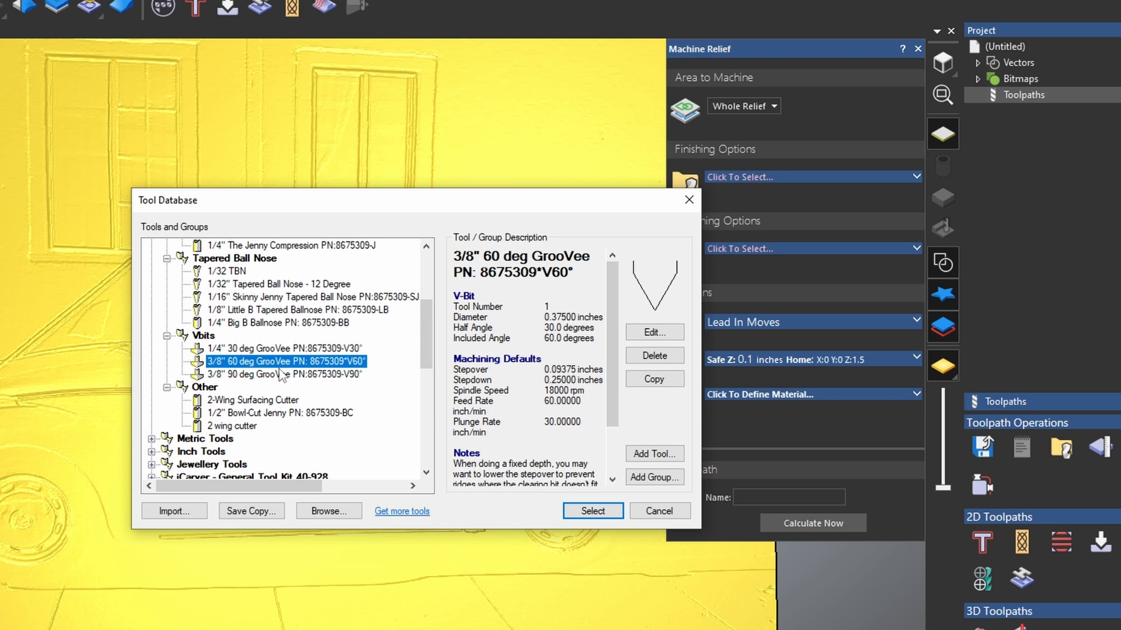
{"action": "left_click", "coordinate": [593, 510]}
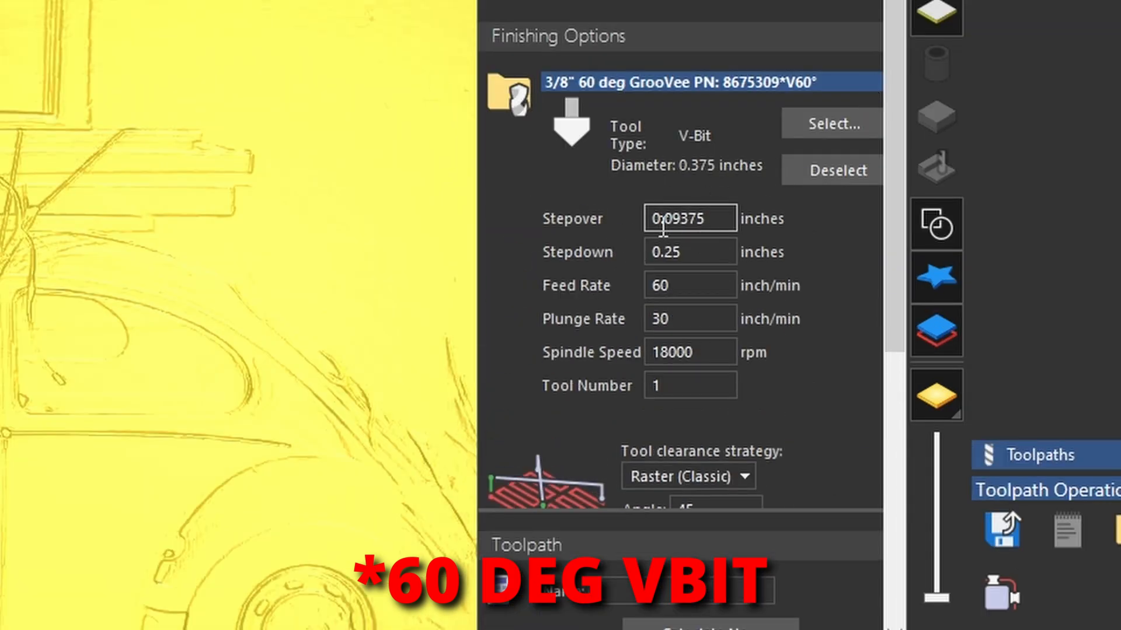
{"action": "mouse_move", "coordinate": [53, 136]}
{"action": "type", "text": ".0420"}
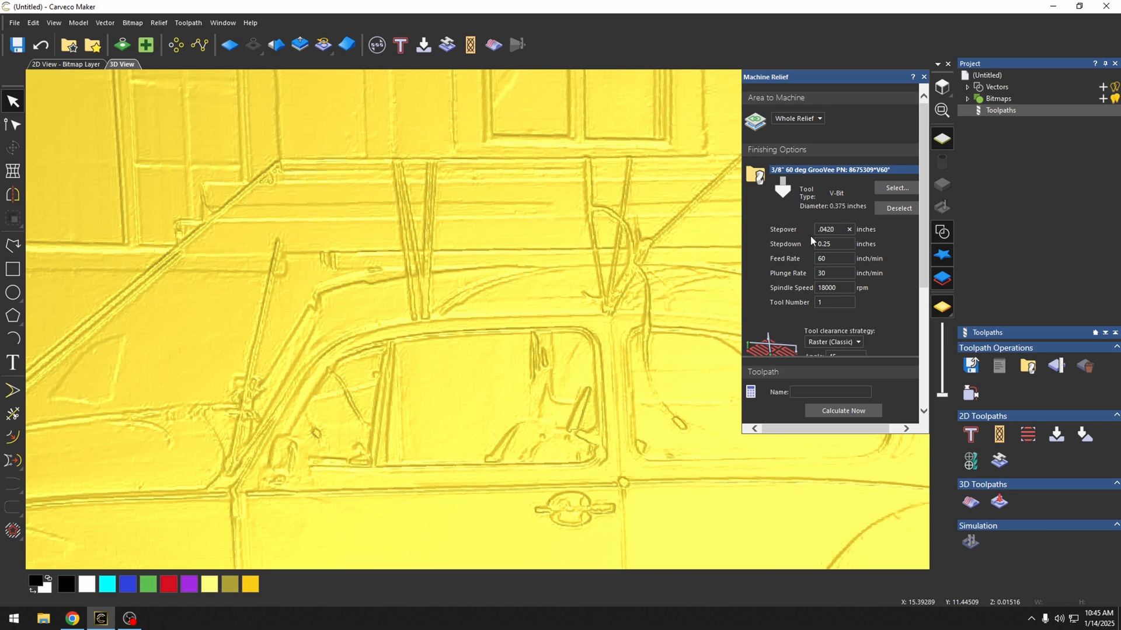
{"action": "mouse_move", "coordinate": [552, 318]}
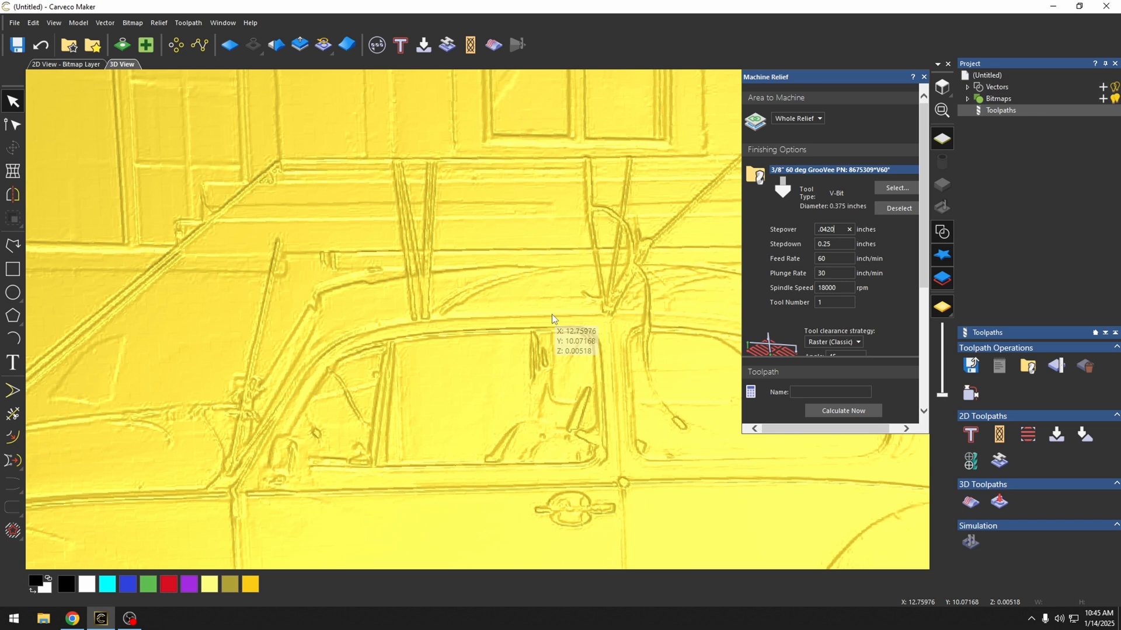
- Calculate the Machine Relief raster toolpath with a .0420 inch stepover
{"action": "left_click", "coordinate": [843, 410]}
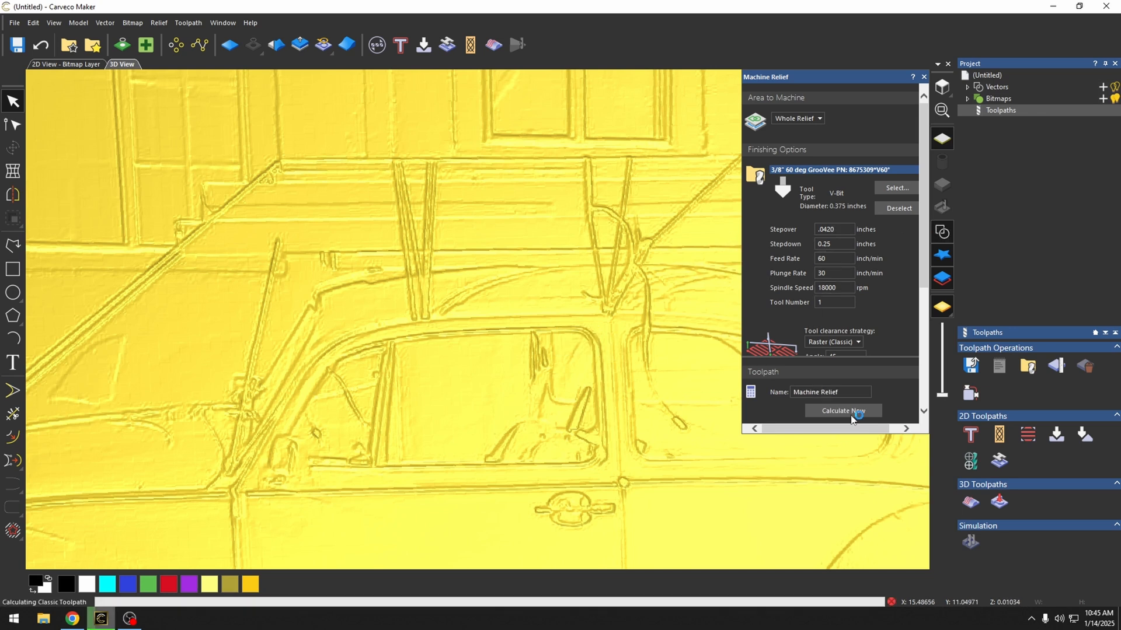
{"action": "left_click", "coordinate": [842, 410]}
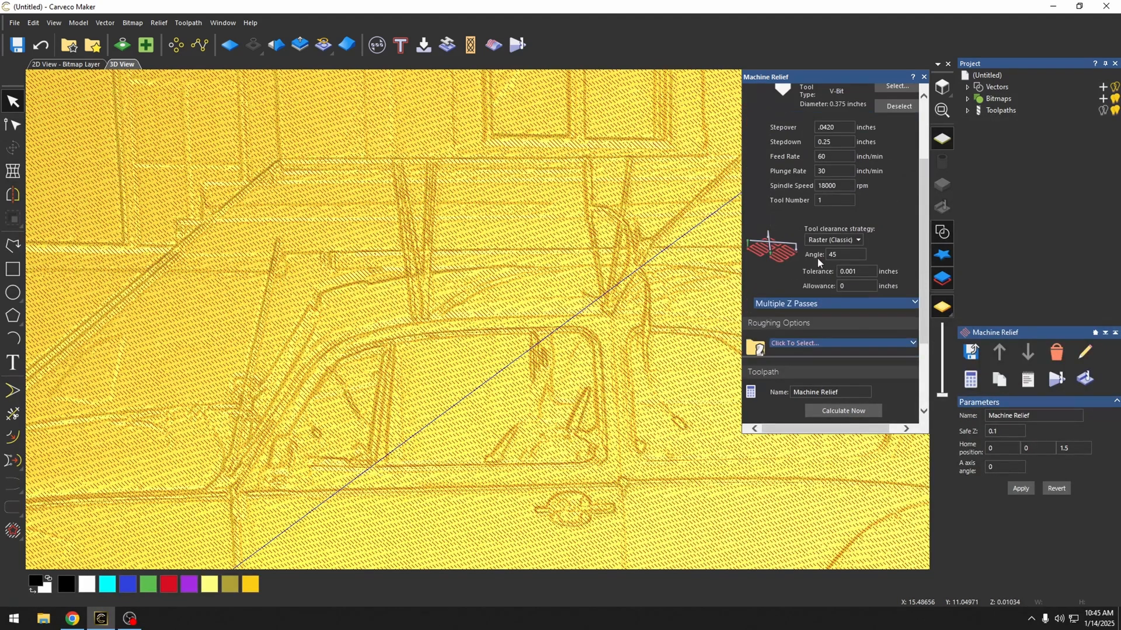
- Recalculate the toolpath at a 30 degree raster angle and simulate all toolpaths
{"action": "left_click", "coordinate": [845, 255]}
{"action": "type", "text": "30"}
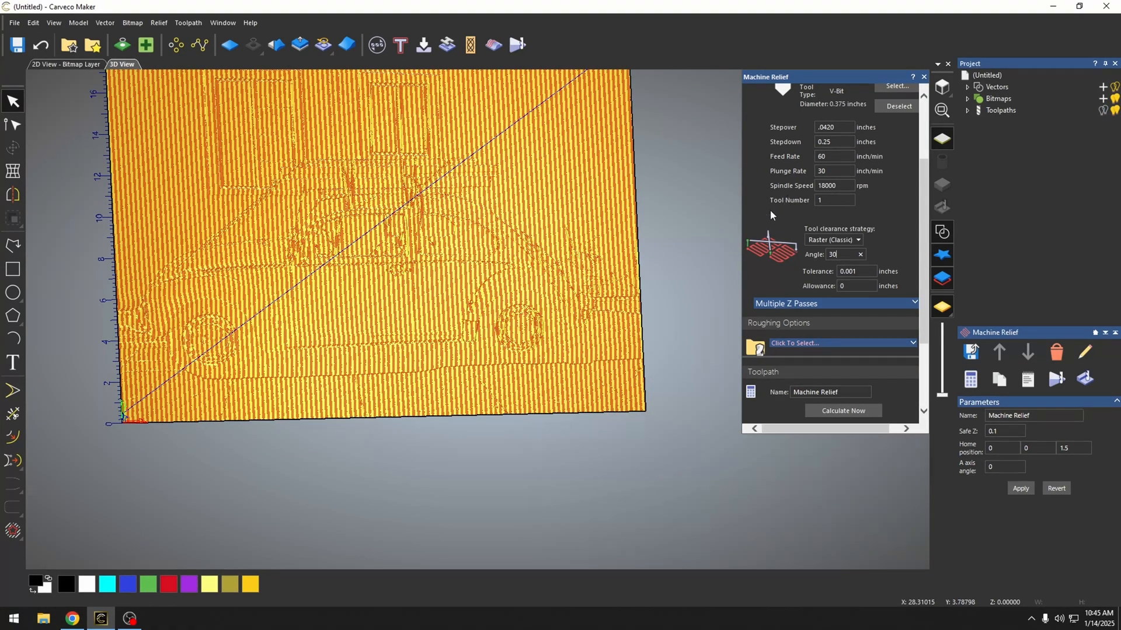
{"action": "left_click", "coordinate": [1000, 110]}
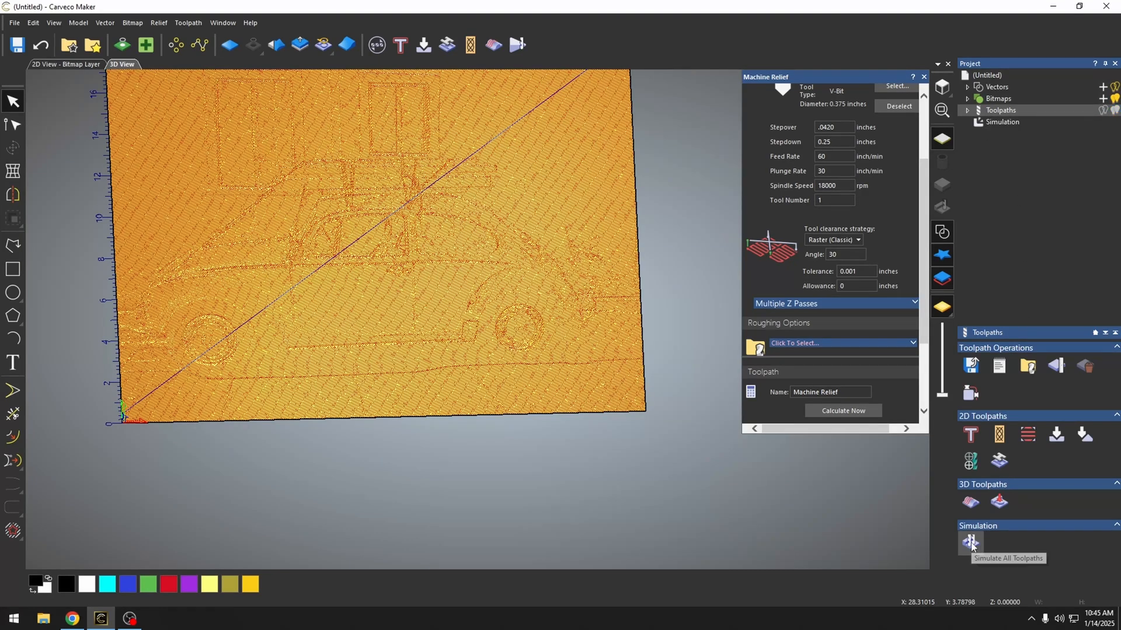
{"action": "left_click", "coordinate": [971, 541]}
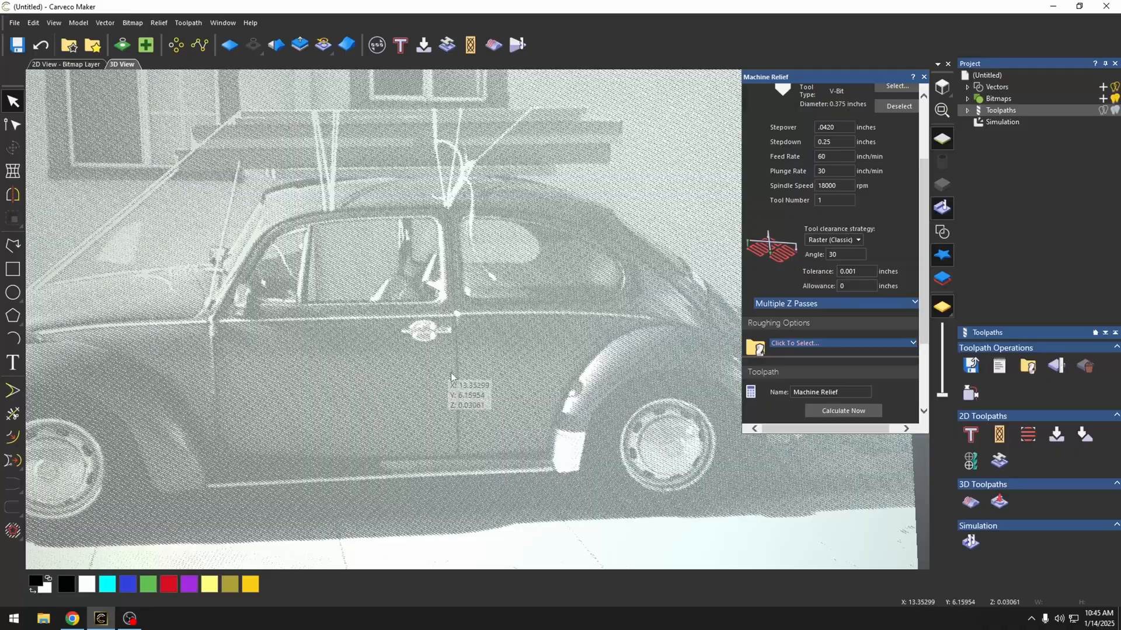